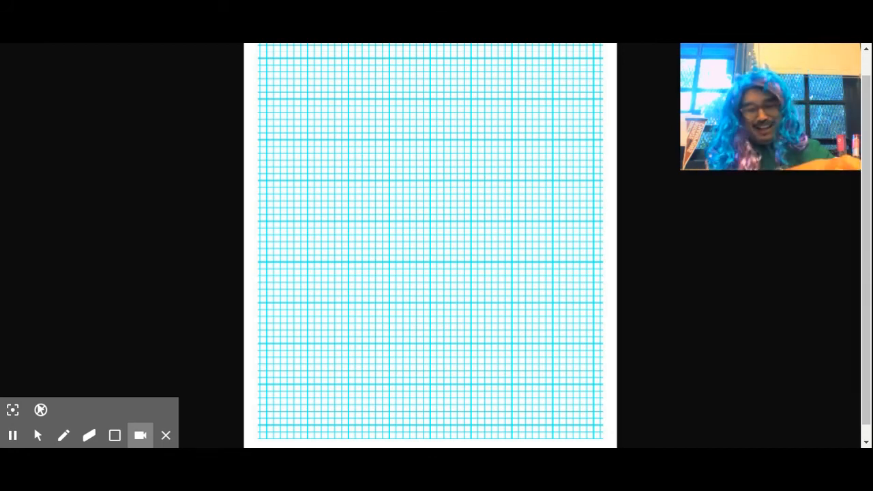
pyautogui.moveTo(12, 436)
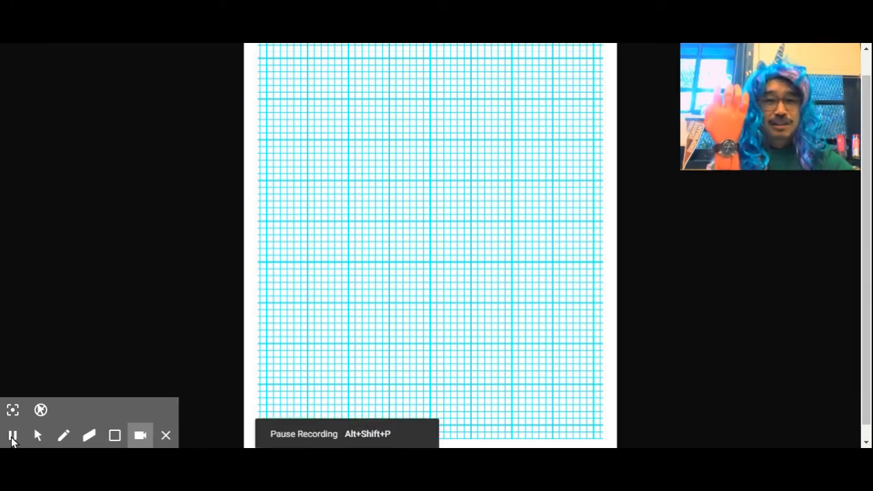